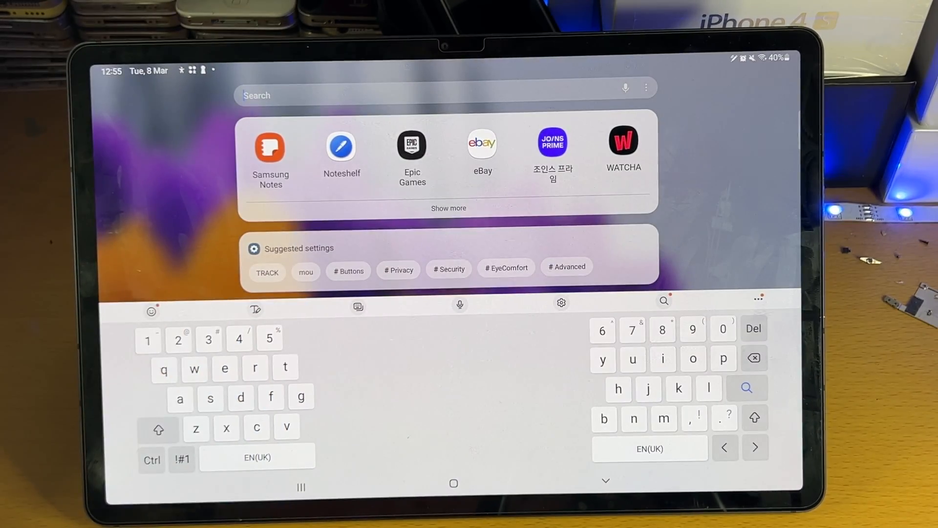
- Launch Noteshelf and scroll through the database notes, including the relationship definition note
click(270, 148)
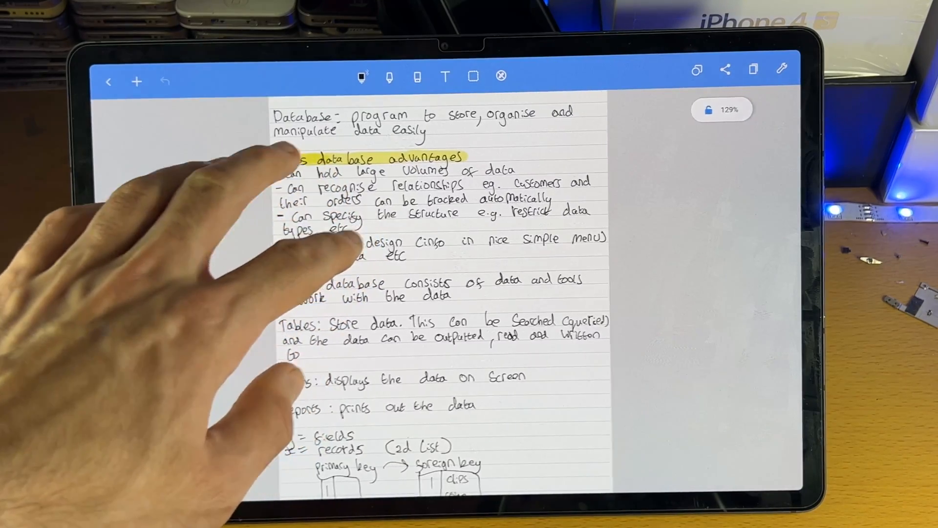
scroll(down, 3)
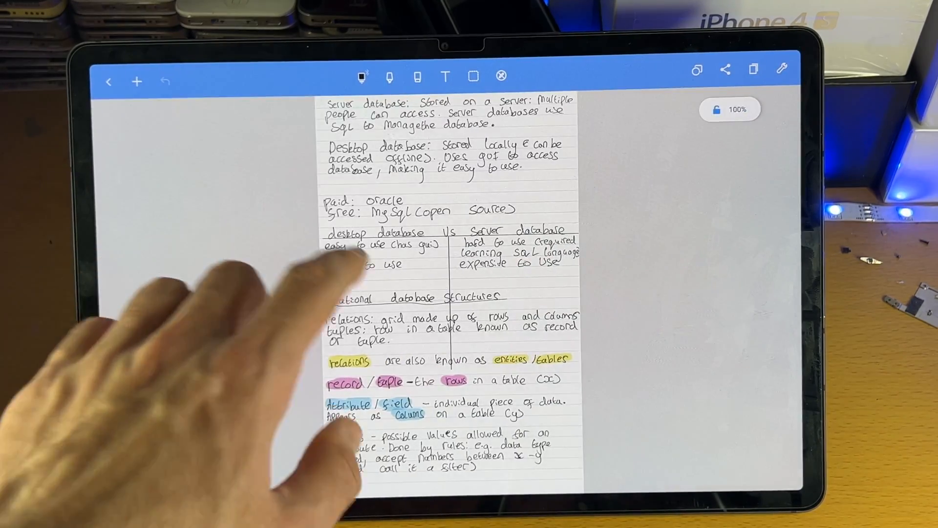
scroll(down, 3)
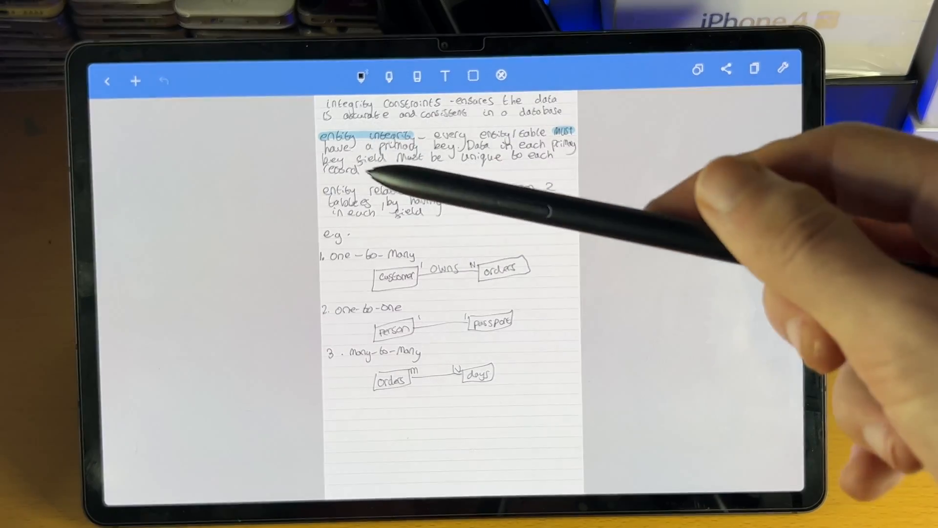
text(relationship - link between 2 tables by having matching attributes)
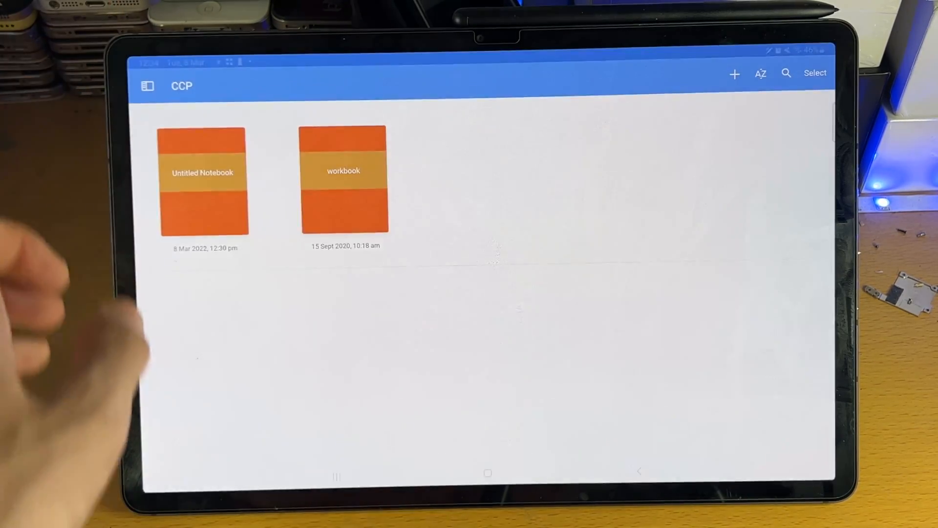
- Create a new category named 'esd' from the sidebar
click(146, 86)
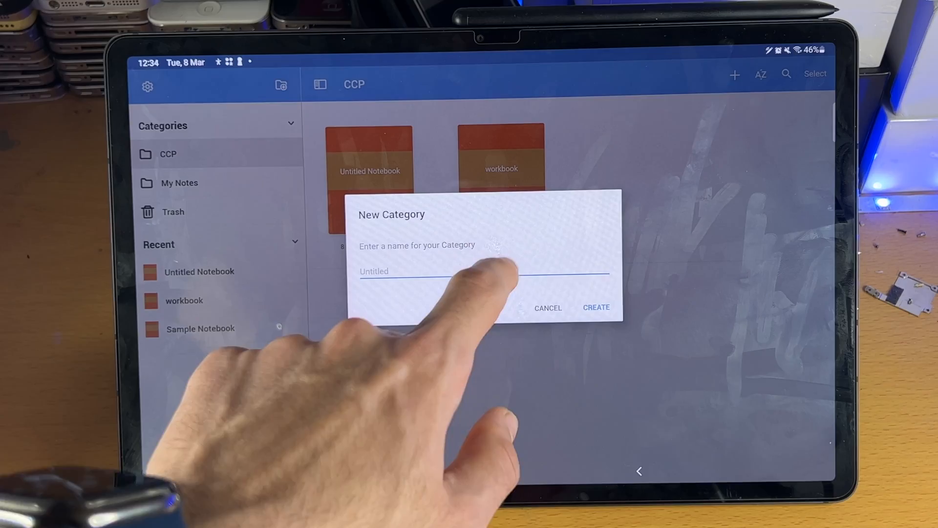
text(esd)
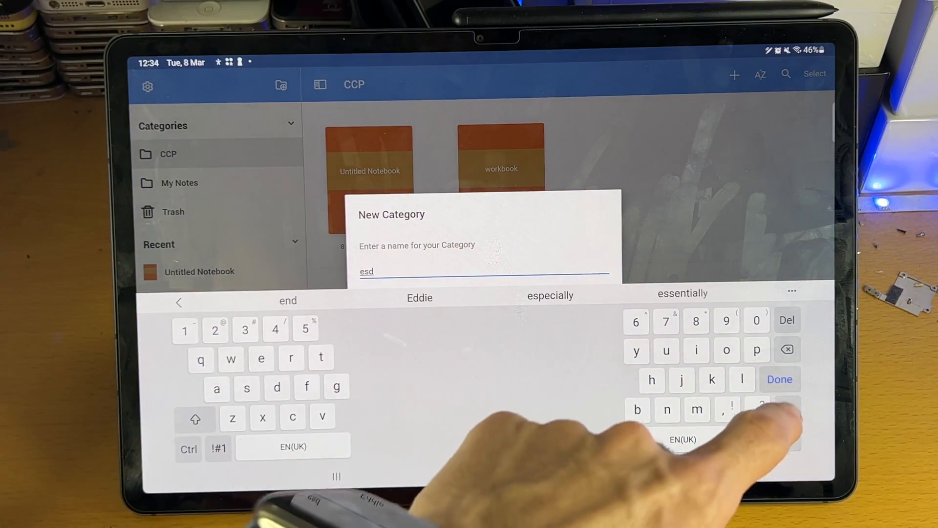
click(781, 379)
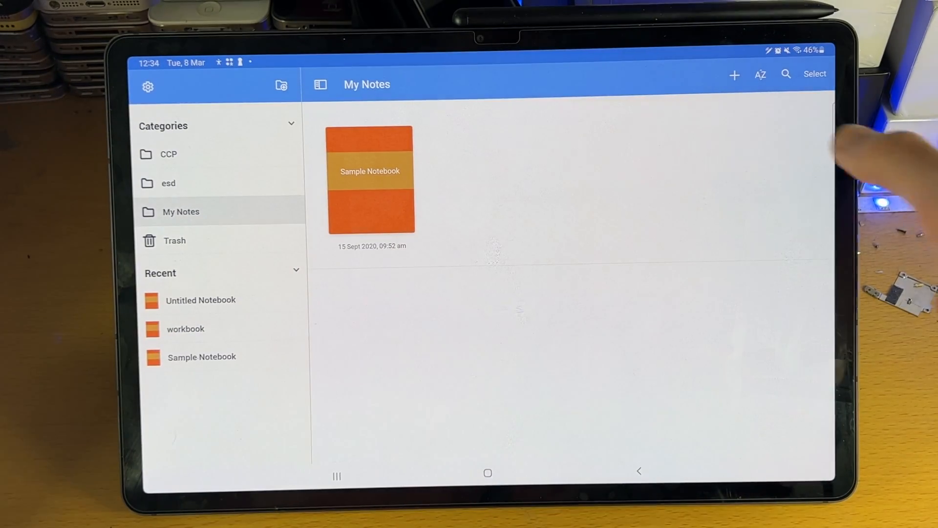
- Start a new notebook with default settings in My Notes
click(734, 74)
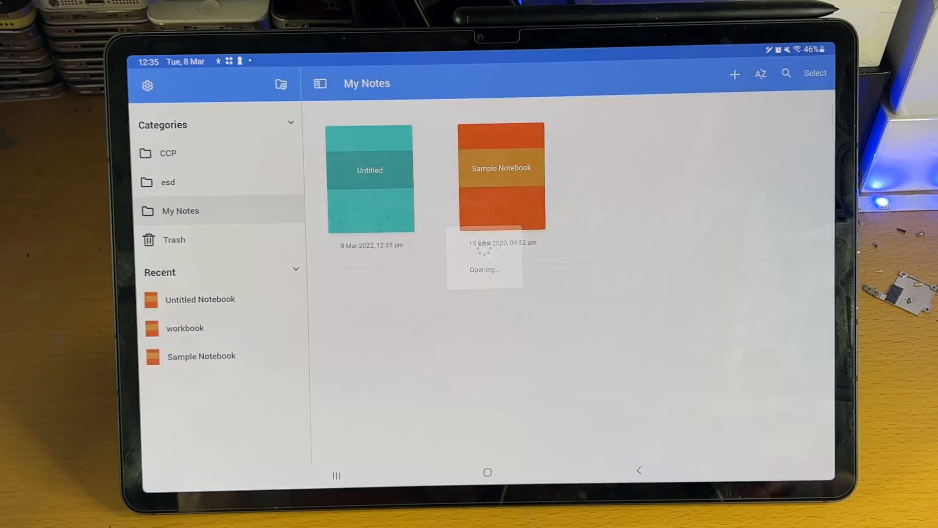
- Enter the new Untitled notebook to draw pen and highlighter strokes
click(502, 176)
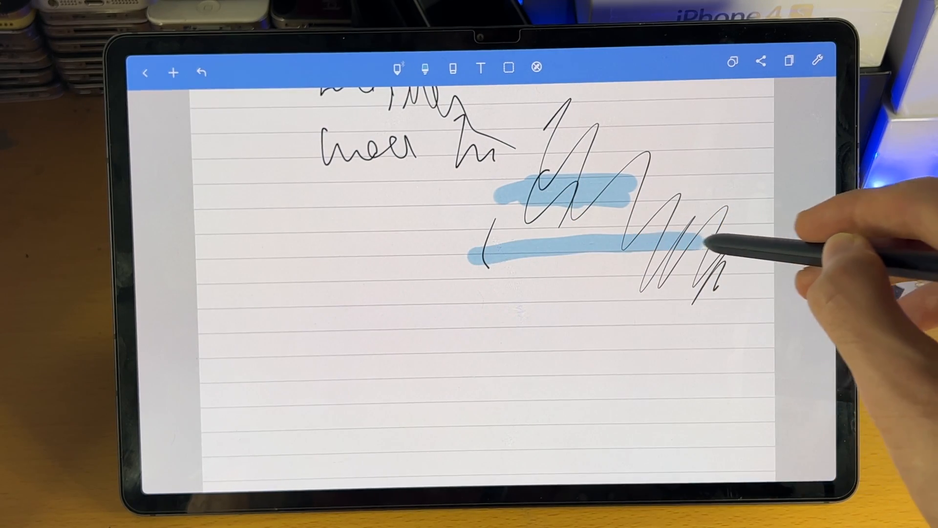
- Clear all scribbles and highlighter strokes from the ruled page
click(400, 68)
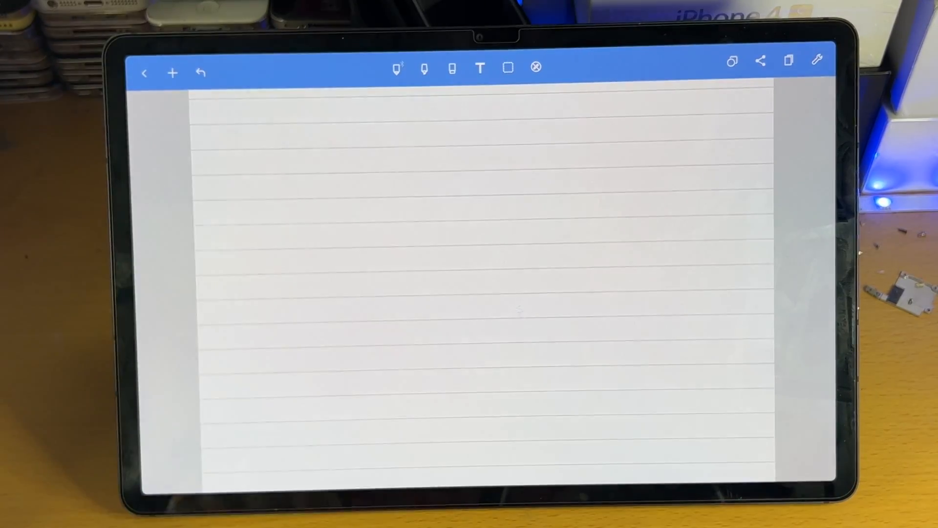
- Add a text box with test letters 'jj' and select the typed text
click(479, 72)
text(Uu)
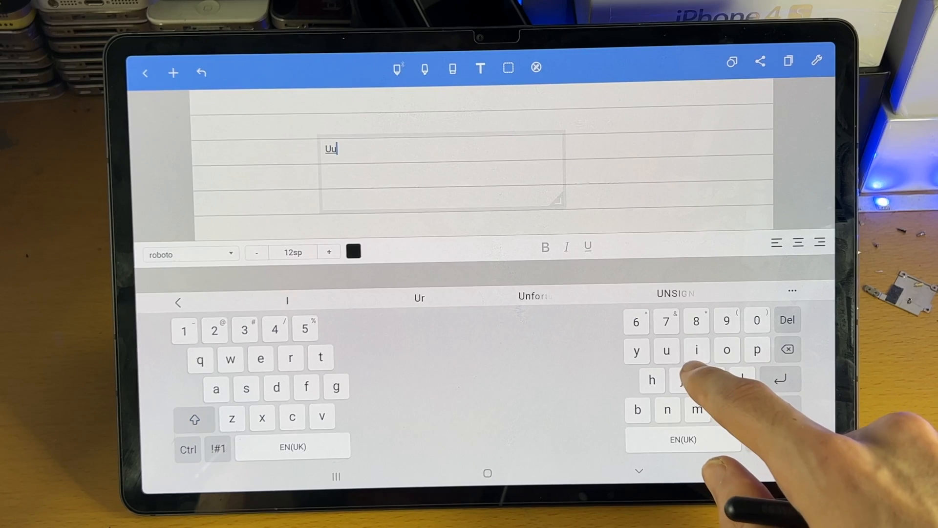
text(jj)
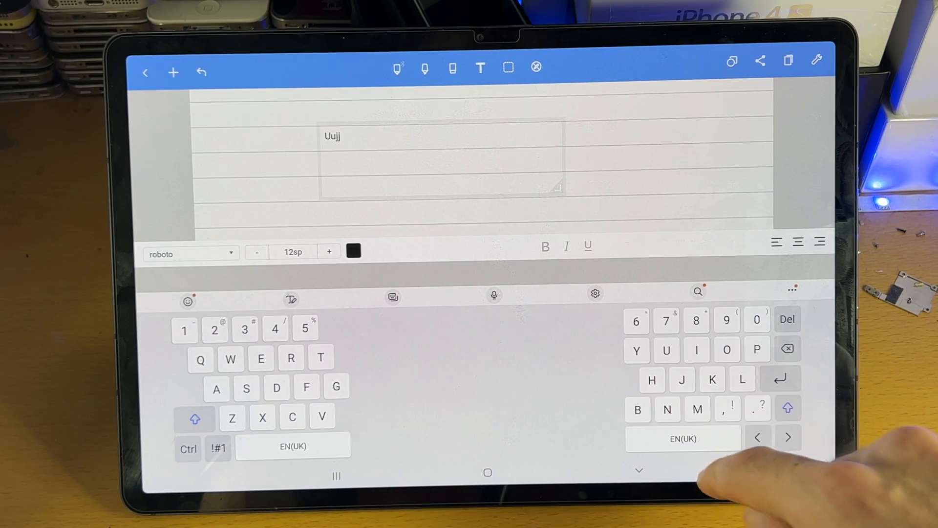
double_click(331, 136)
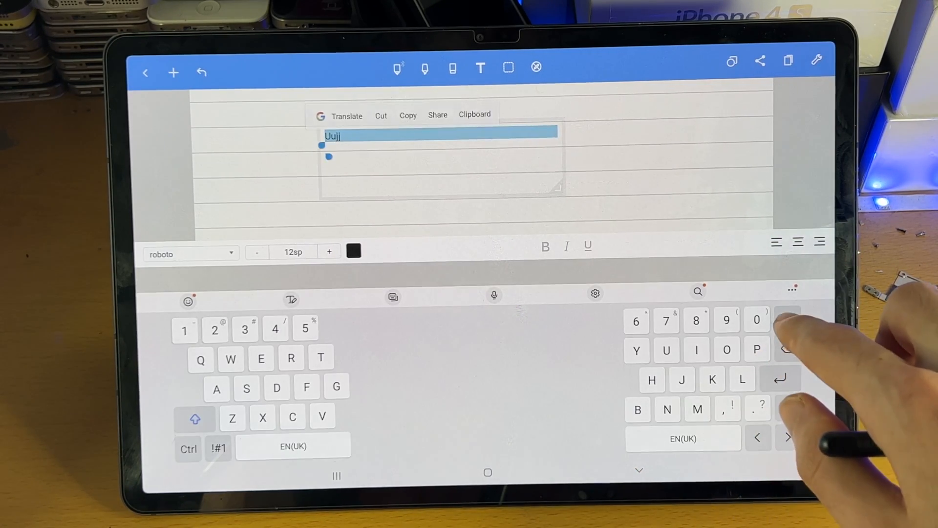
- Delete the selected typed text so the text box is removed
click(787, 320)
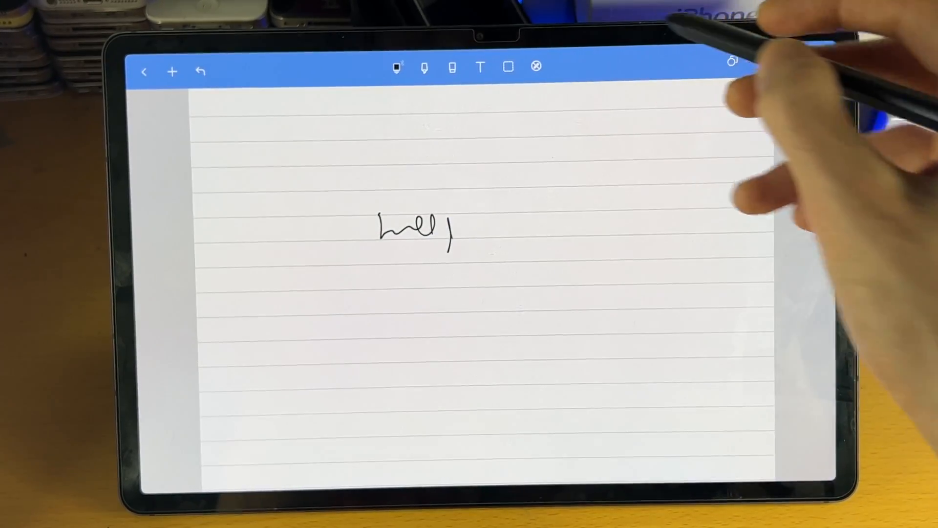
- Handwrite the letters of 'hello' with the pen on the ruled page
drag(533, 138, 550, 155)
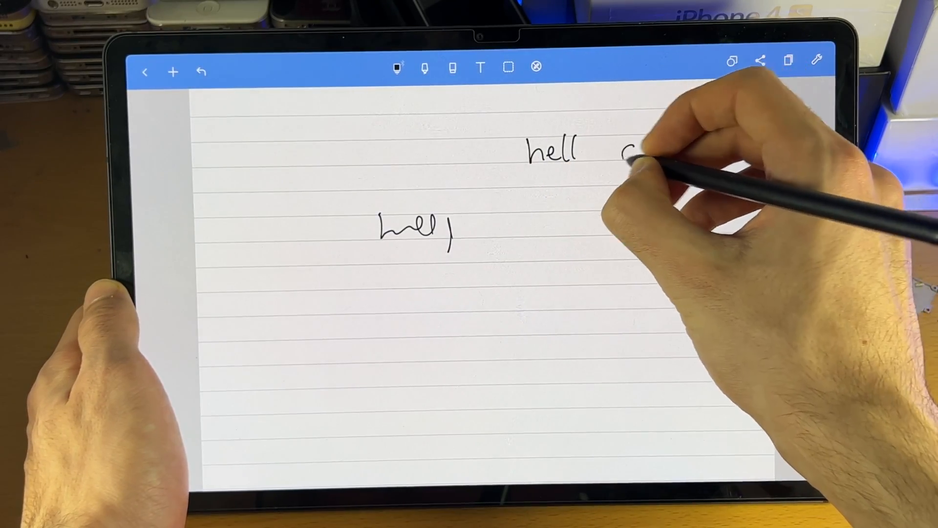
drag(623, 156, 646, 156)
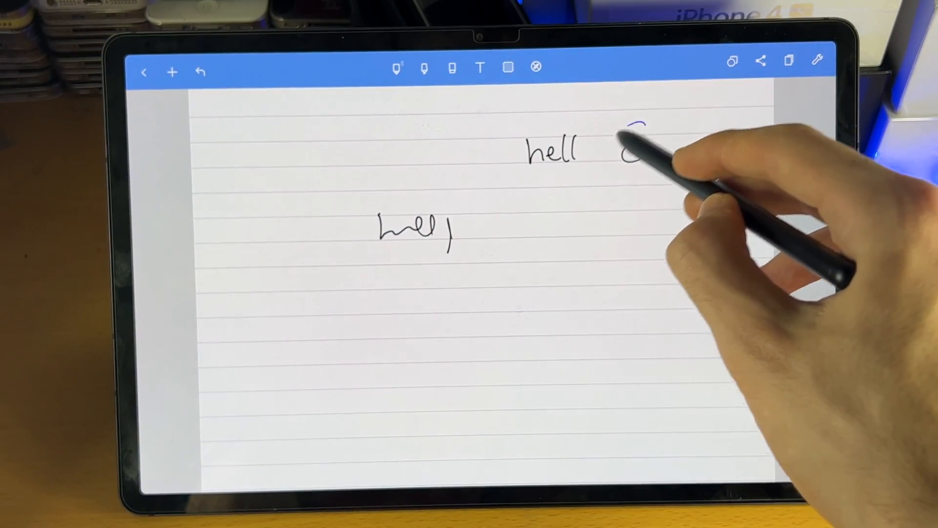
drag(623, 126, 641, 174)
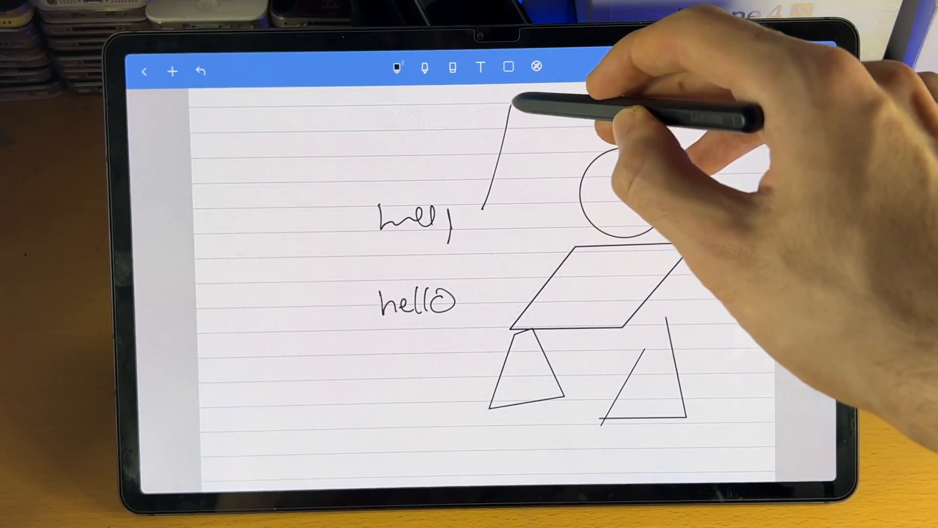
- Draw a closed triangle above the handwriting with shape recognition
drag(491, 198, 511, 101)
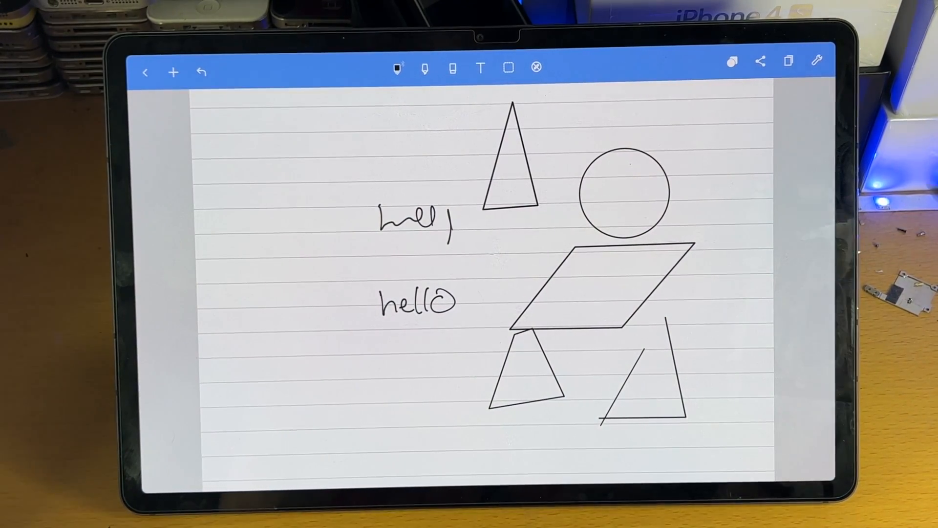
- Review the Pages panel via Edit and Done to reach the Add New Page screen
click(761, 61)
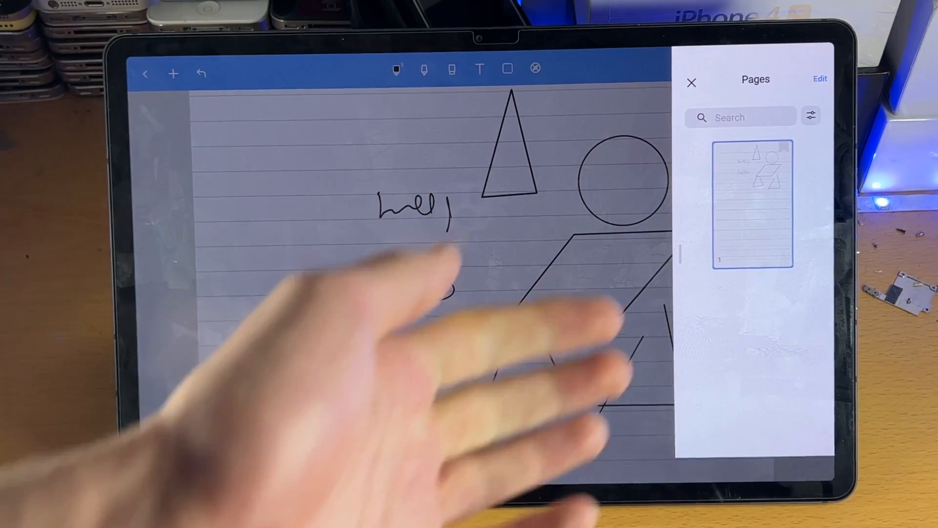
click(820, 78)
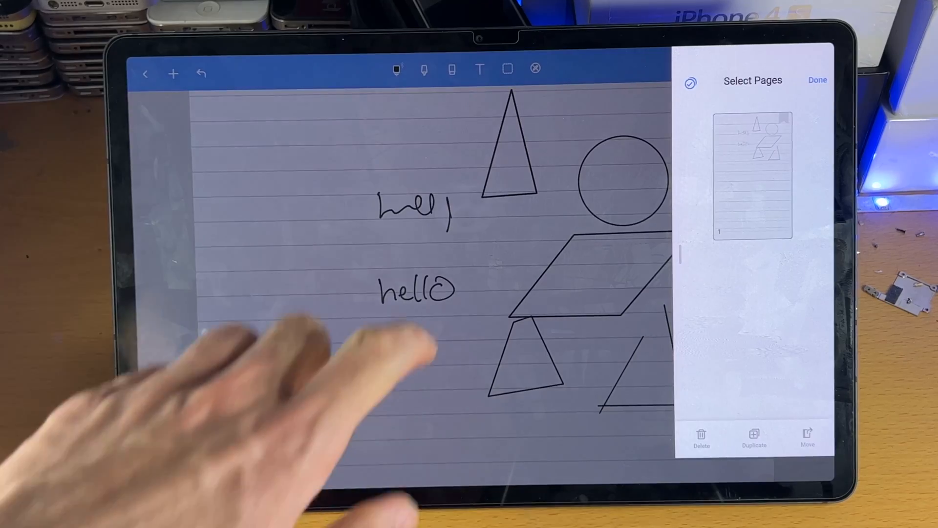
click(818, 80)
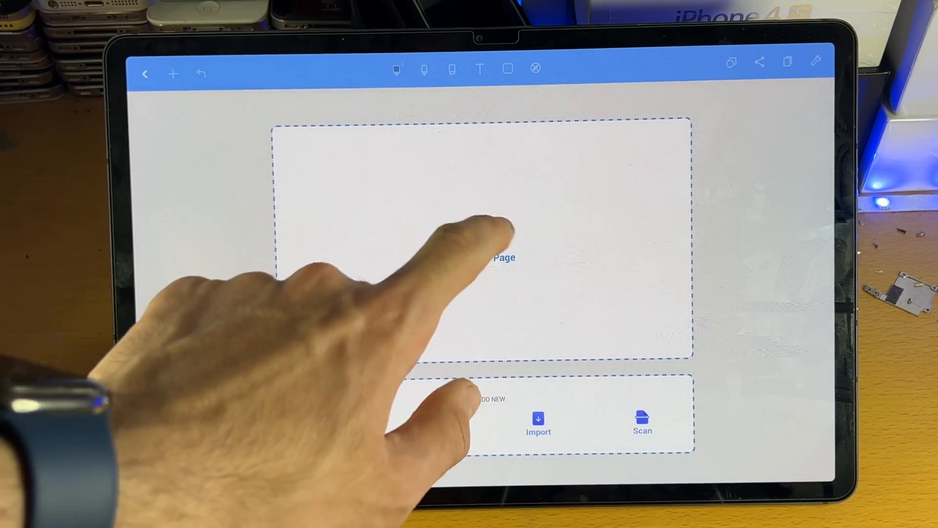
- Insert a second blank ruled page after the first page via Add New Page
click(503, 258)
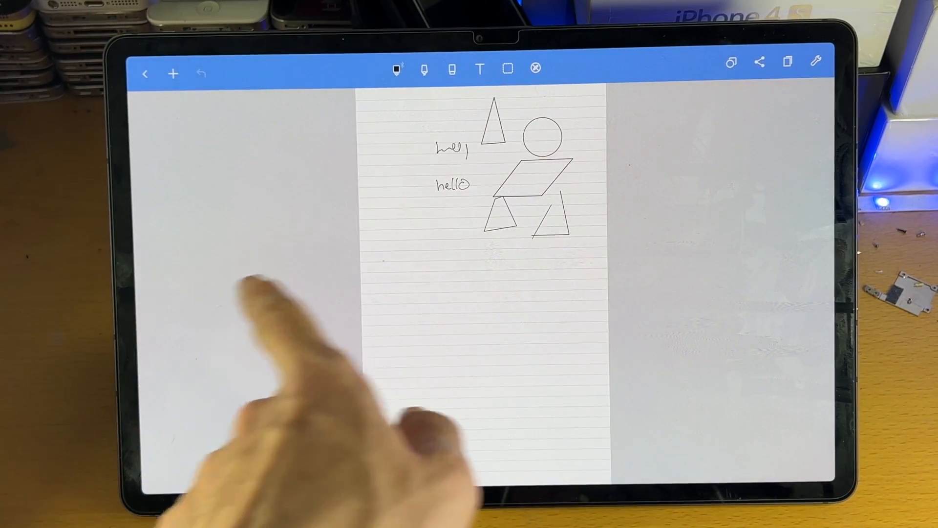
click(173, 74)
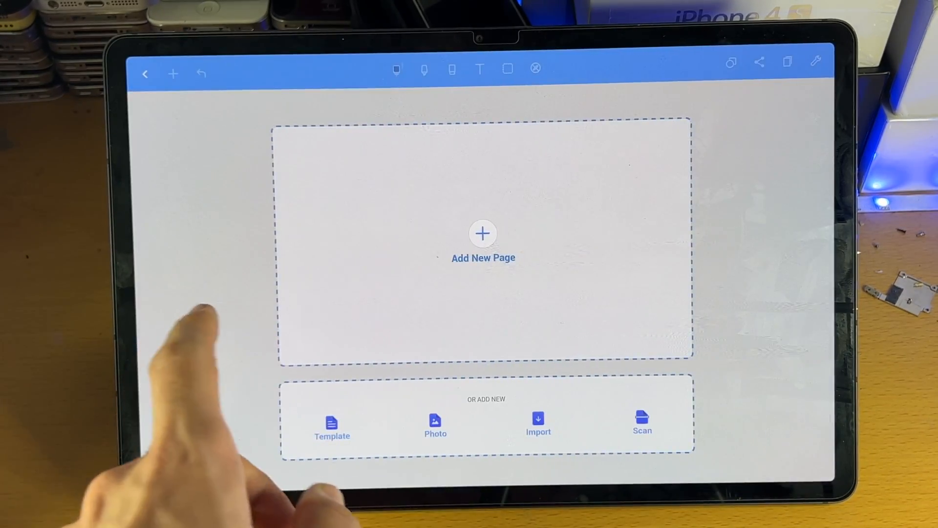
click(482, 234)
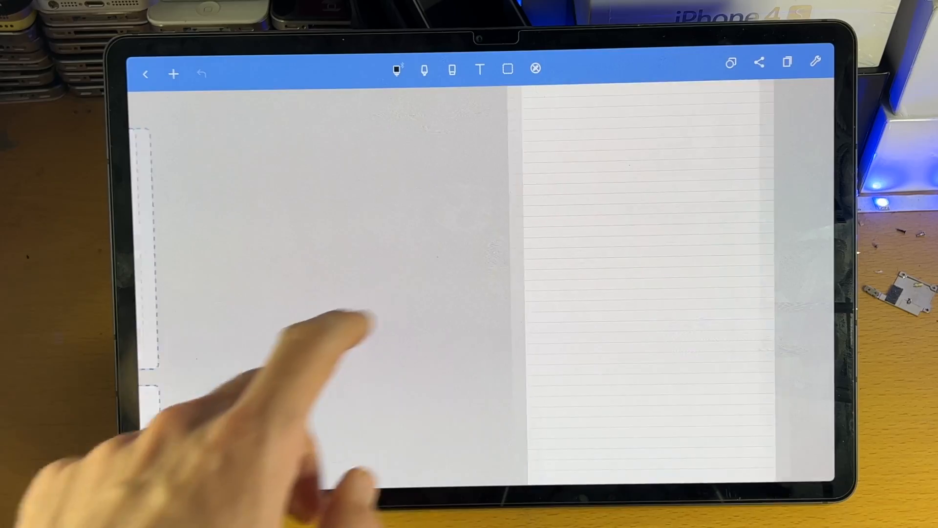